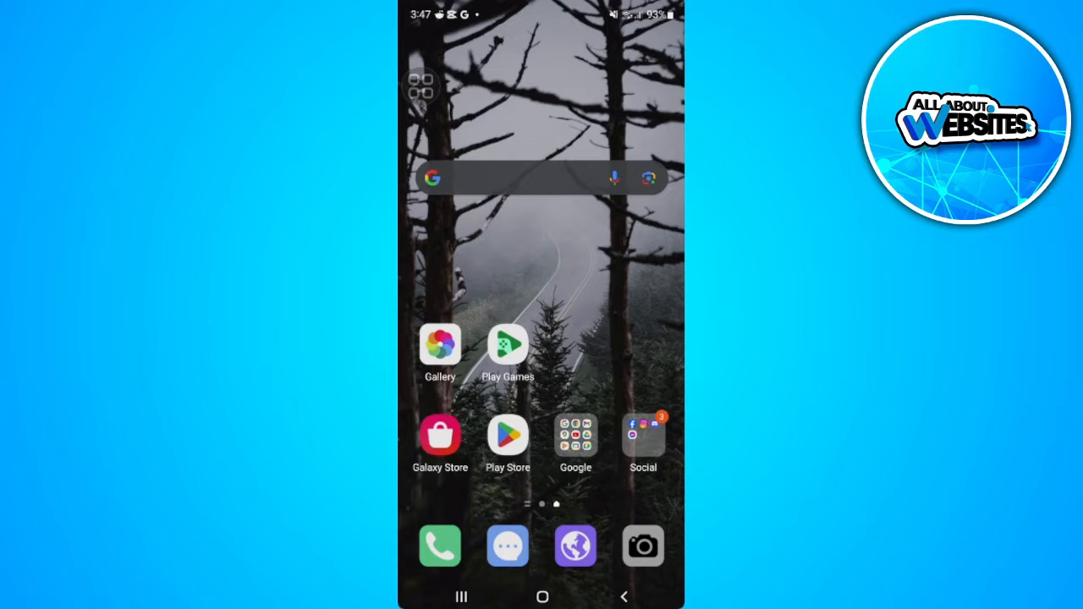
# Reach Google Play Help and feedback from the Play Store account menu
pyautogui.click(507, 435)
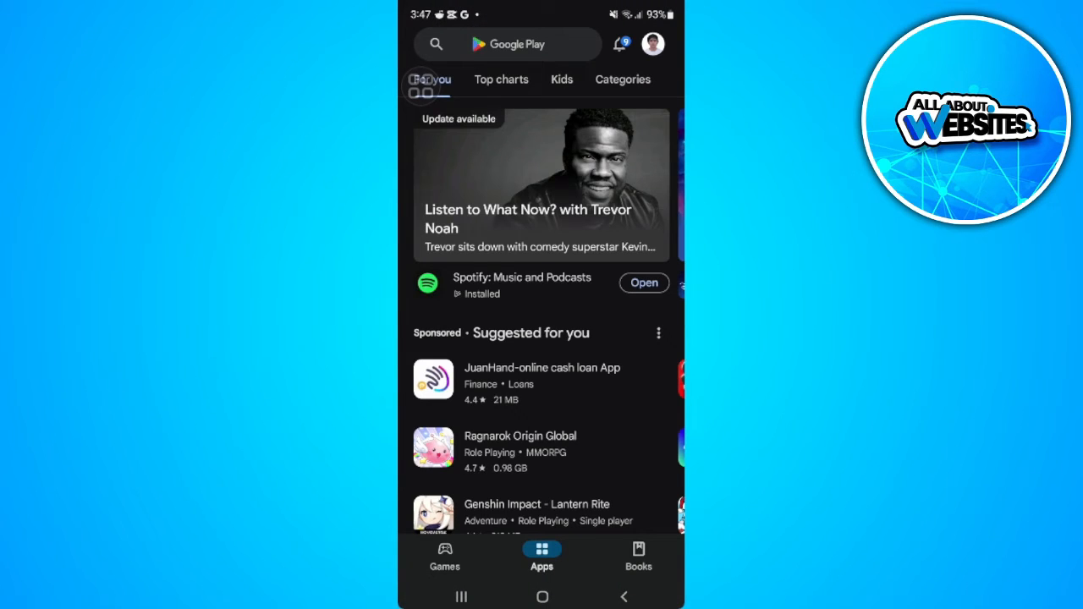
pyautogui.click(507, 44)
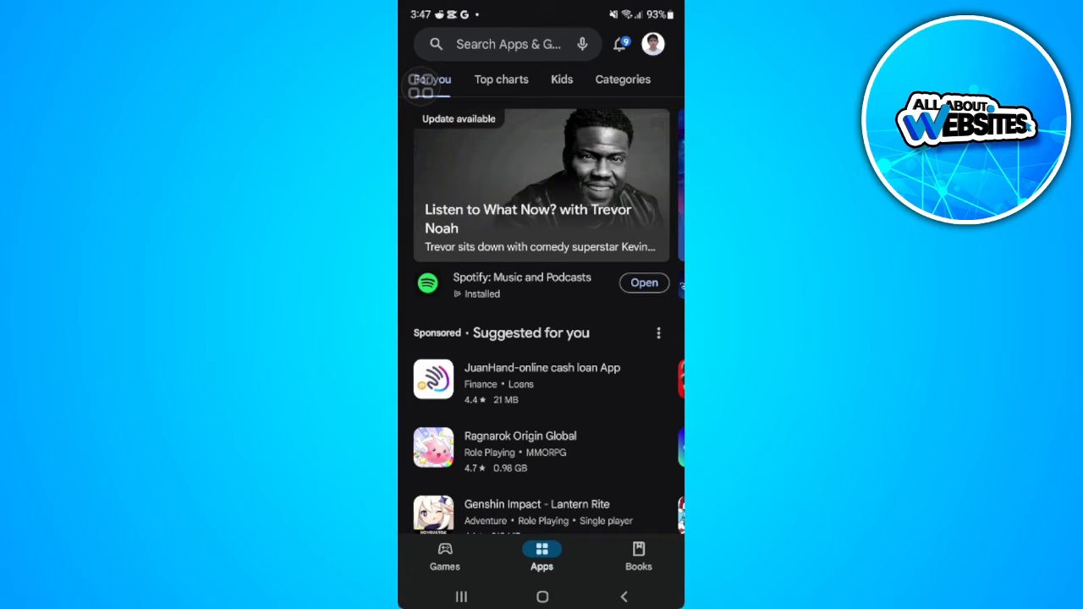
pyautogui.click(652, 44)
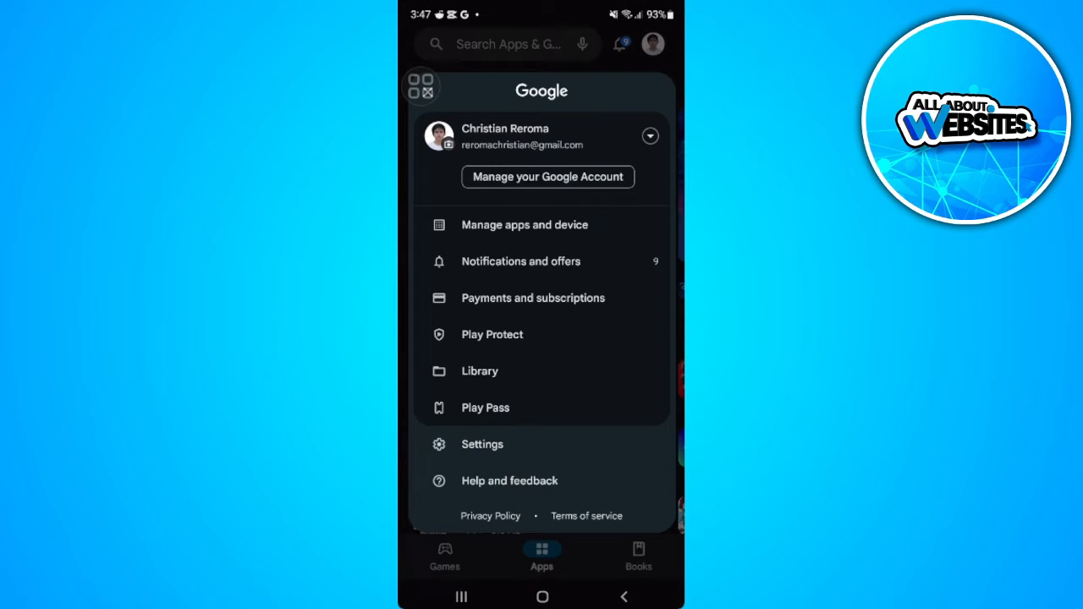
pyautogui.click(510, 480)
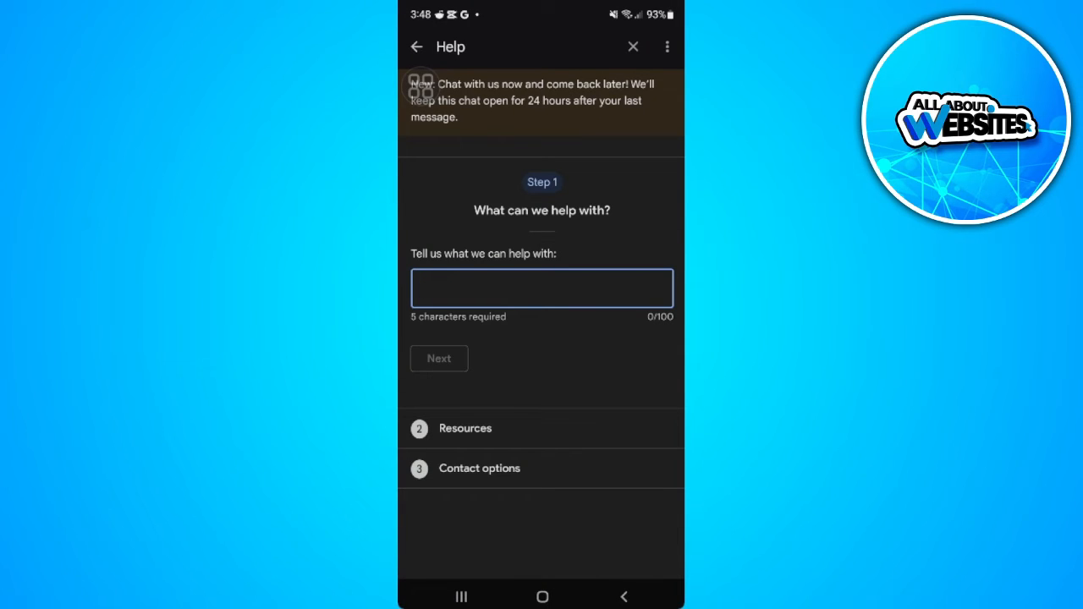
# Describe the help request as 'Google play account transaction' and continue to issue descriptions
pyautogui.click(541, 287)
pyautogui.write('Google play')
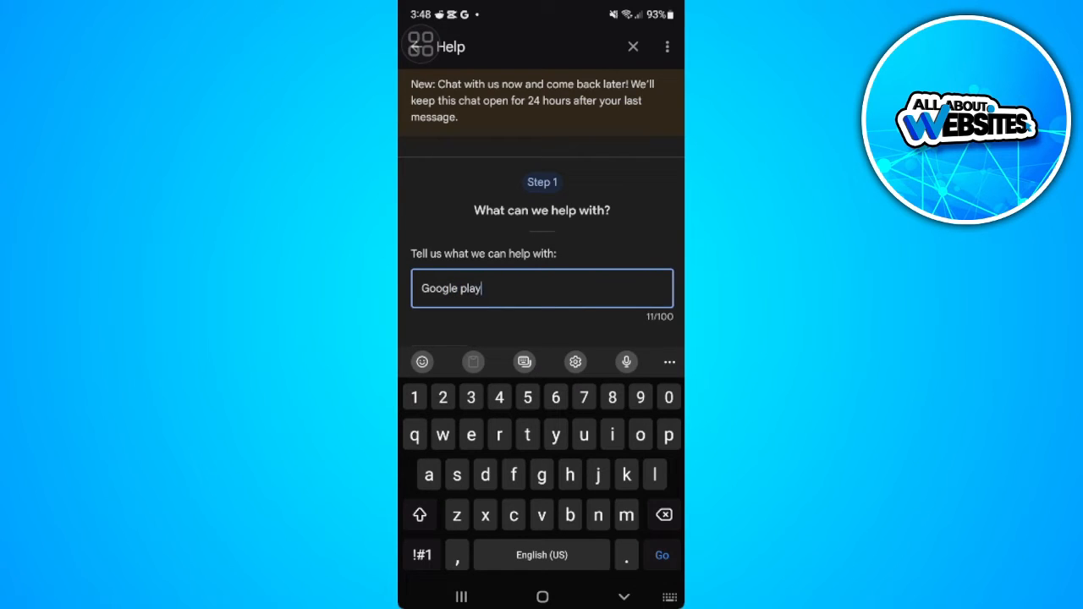
pyautogui.write('account t')
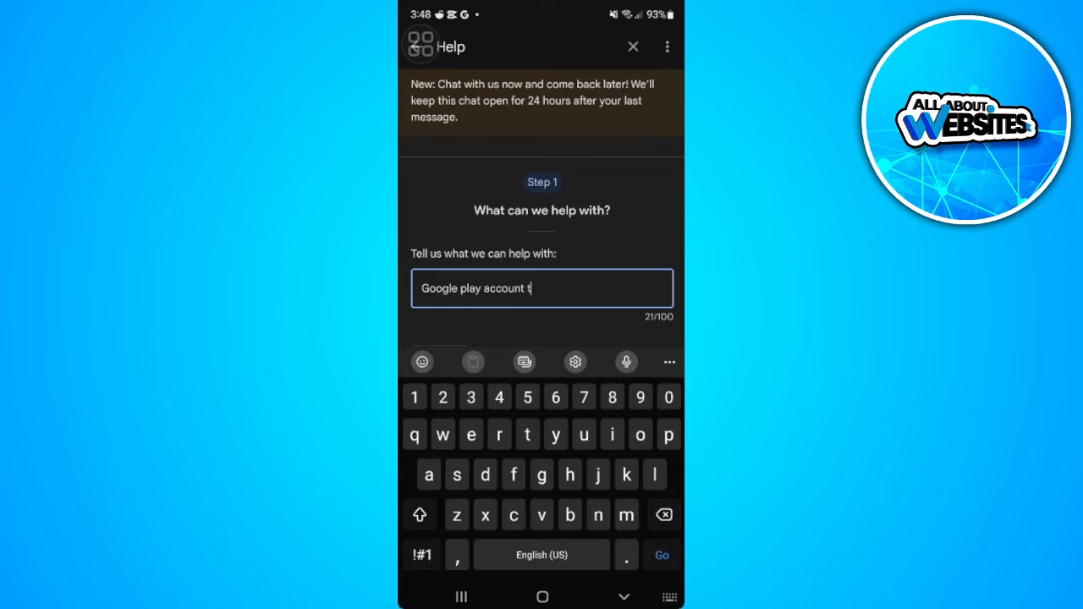
pyautogui.write('transactio')
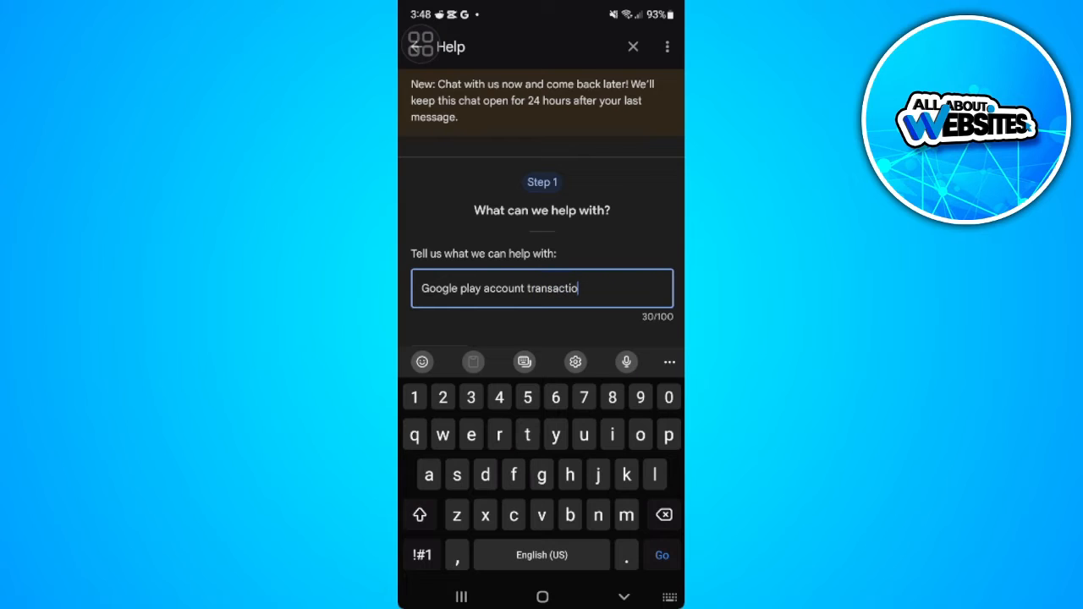
pyautogui.write('n')
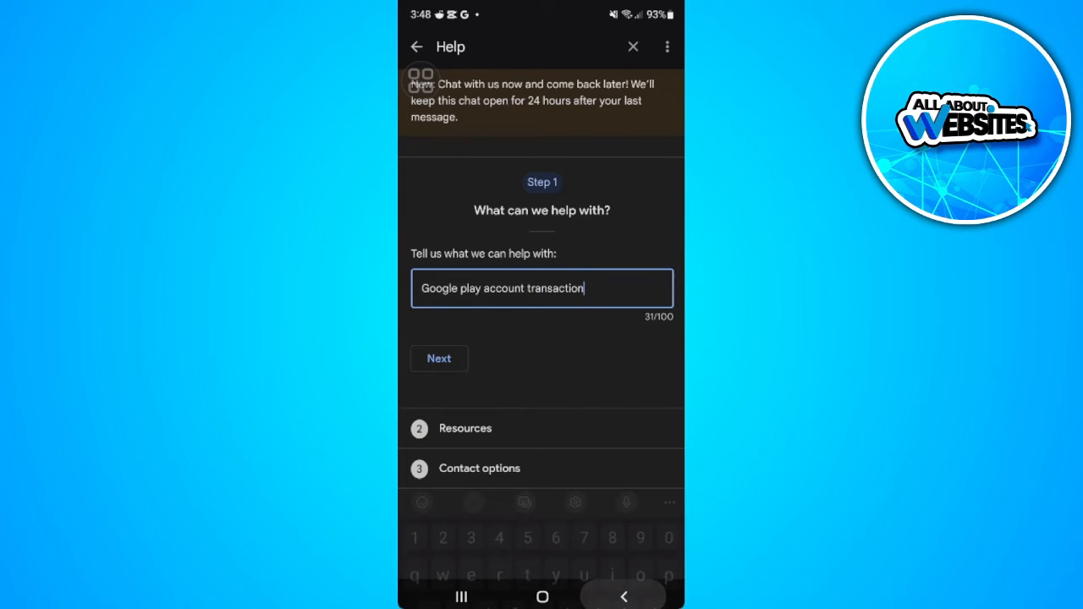
pyautogui.click(438, 358)
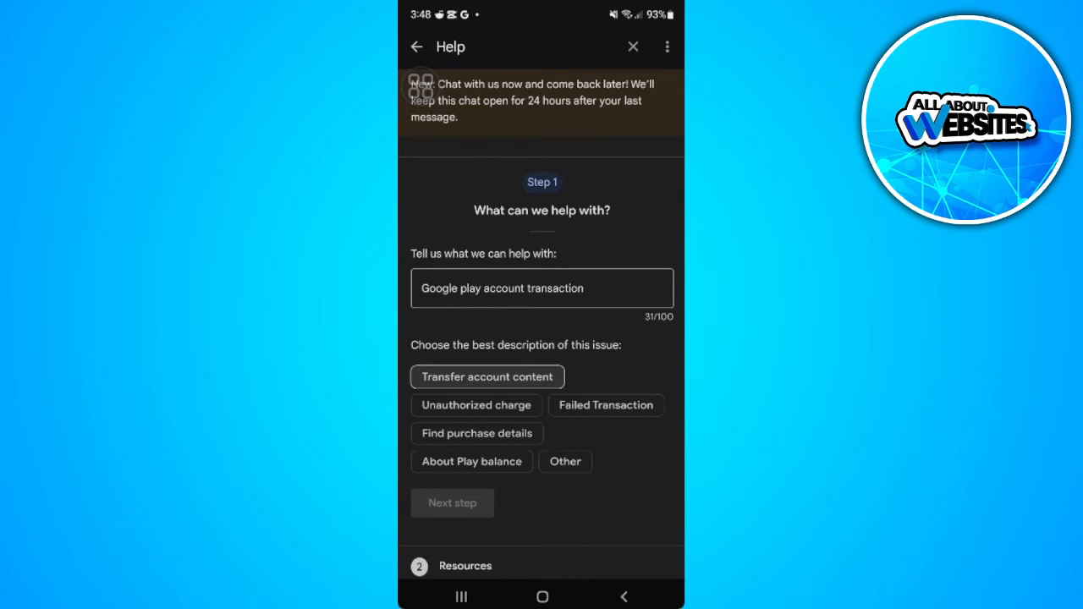
# Choose Transfer account content for Google Play Apps and advance to Step 2 resources
pyautogui.click(486, 376)
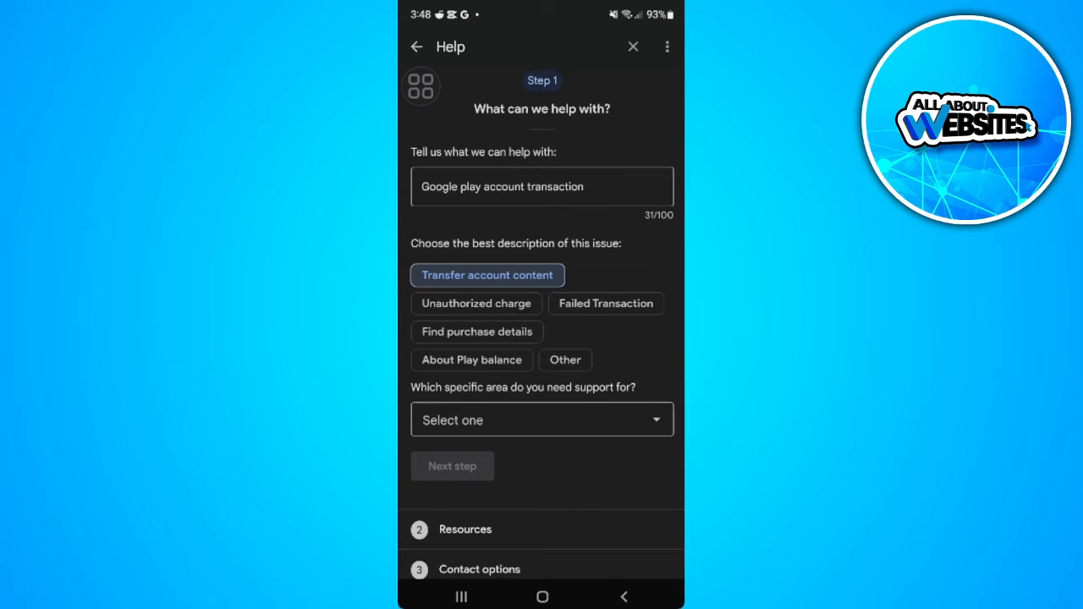
pyautogui.click(542, 419)
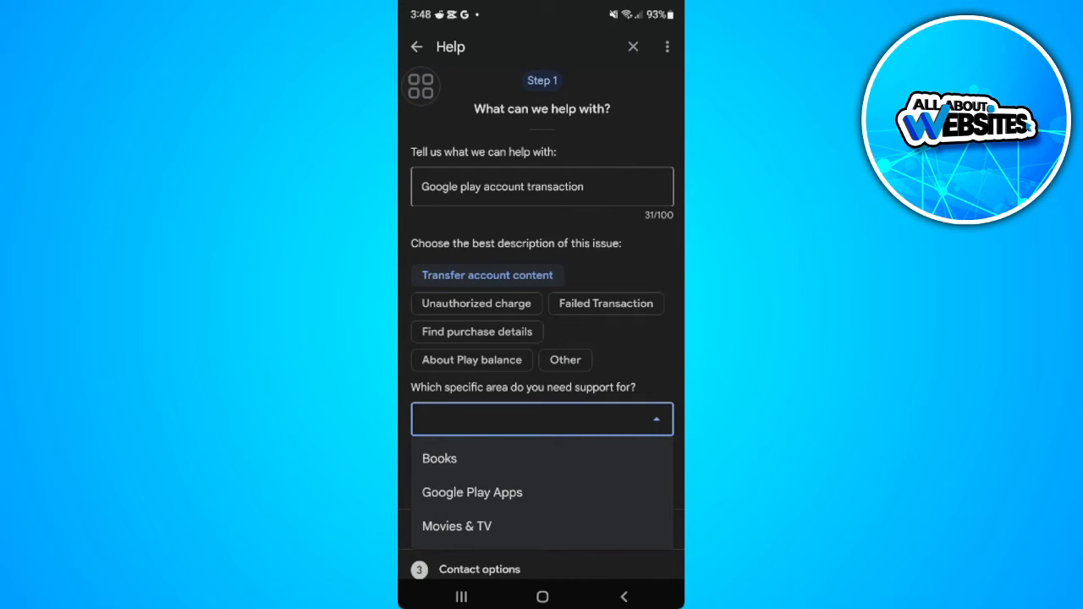
pyautogui.click(472, 492)
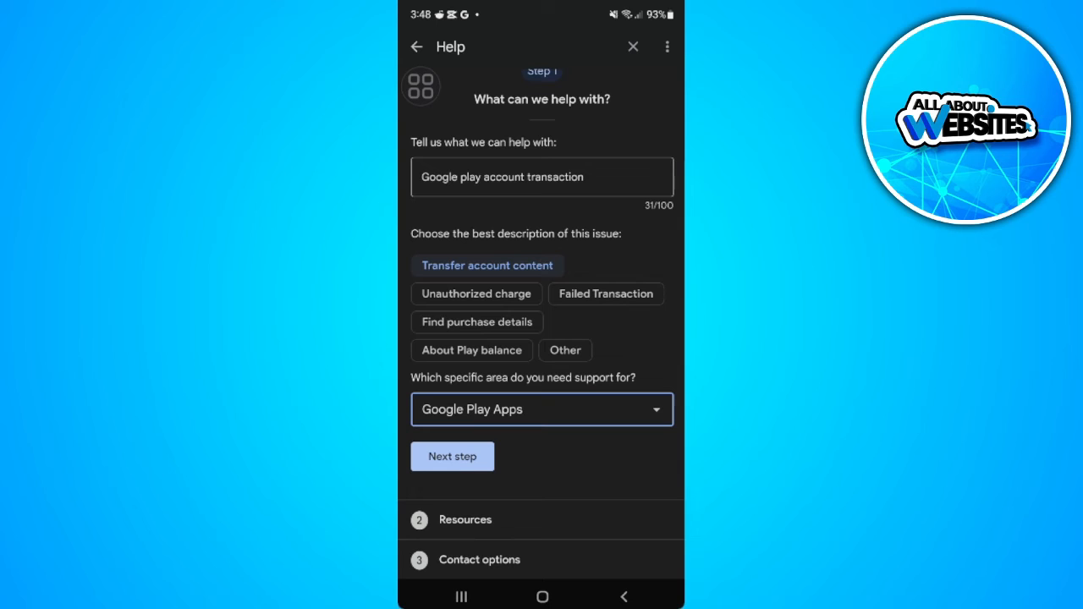
pyautogui.click(452, 456)
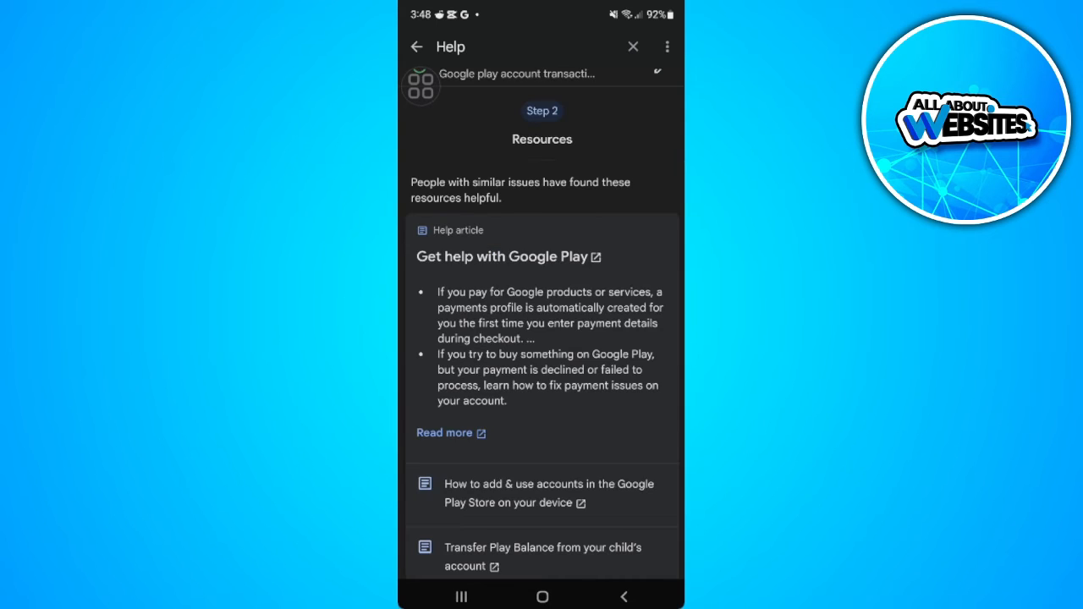
# Skip past the suggested resources to reach the Step 3 contact options
pyautogui.scroll(-3)
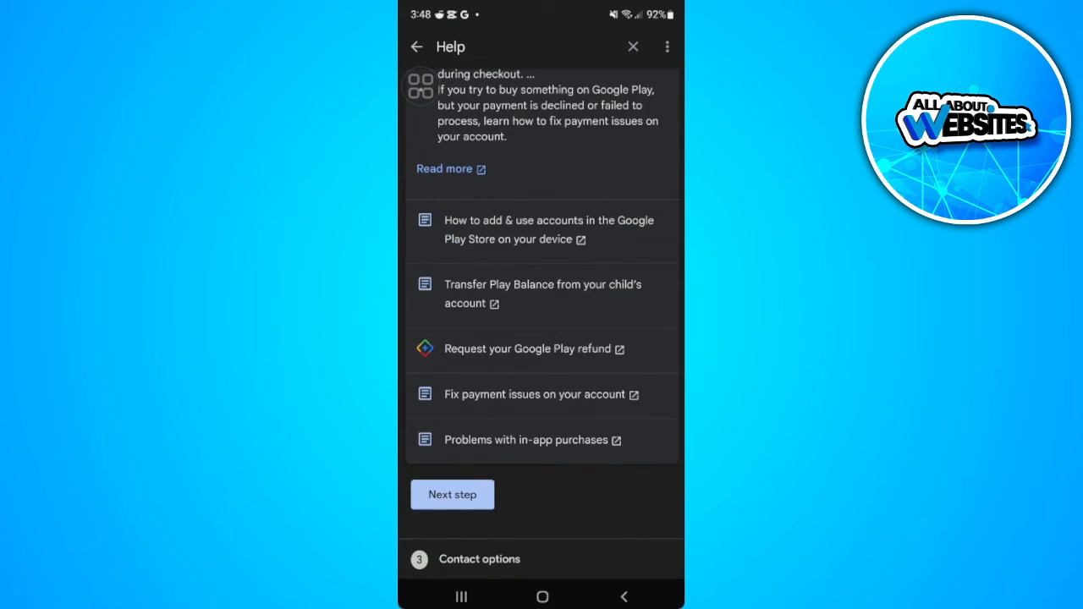
pyautogui.click(452, 494)
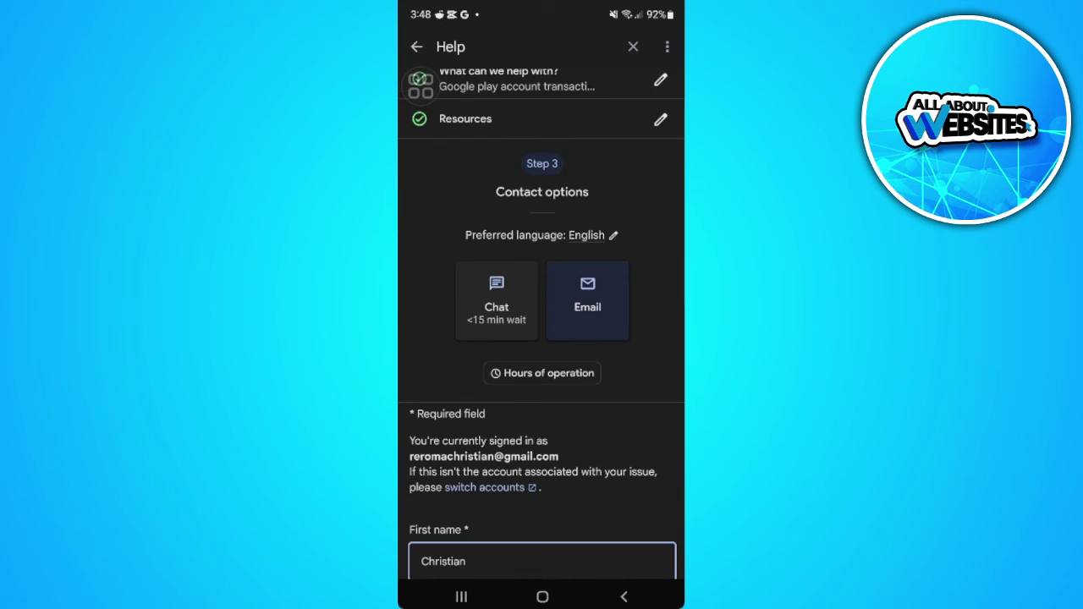
pyautogui.scroll(-3)
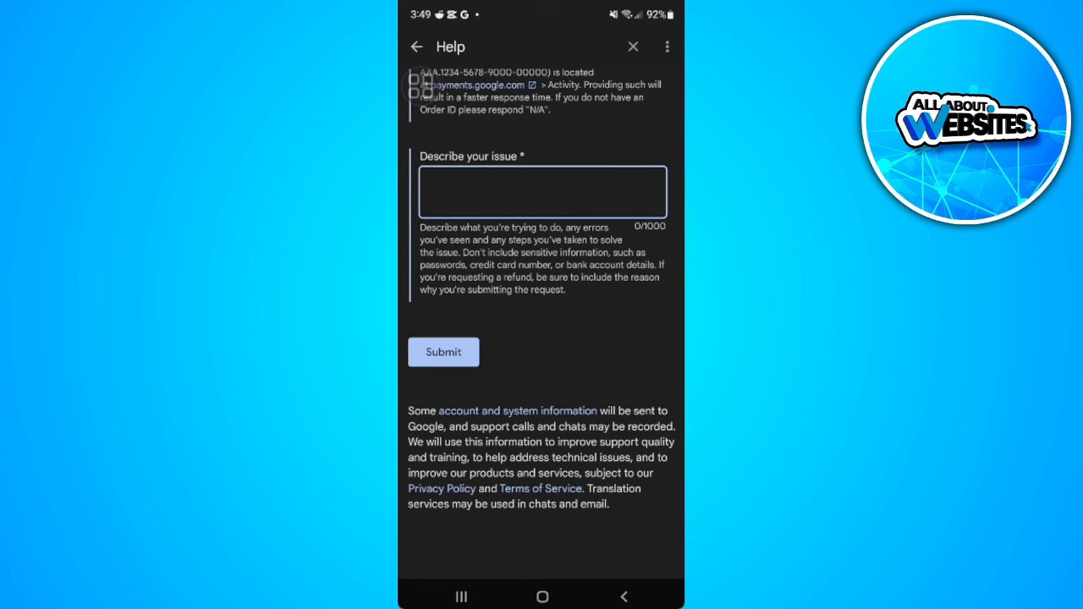
pyautogui.click(541, 192)
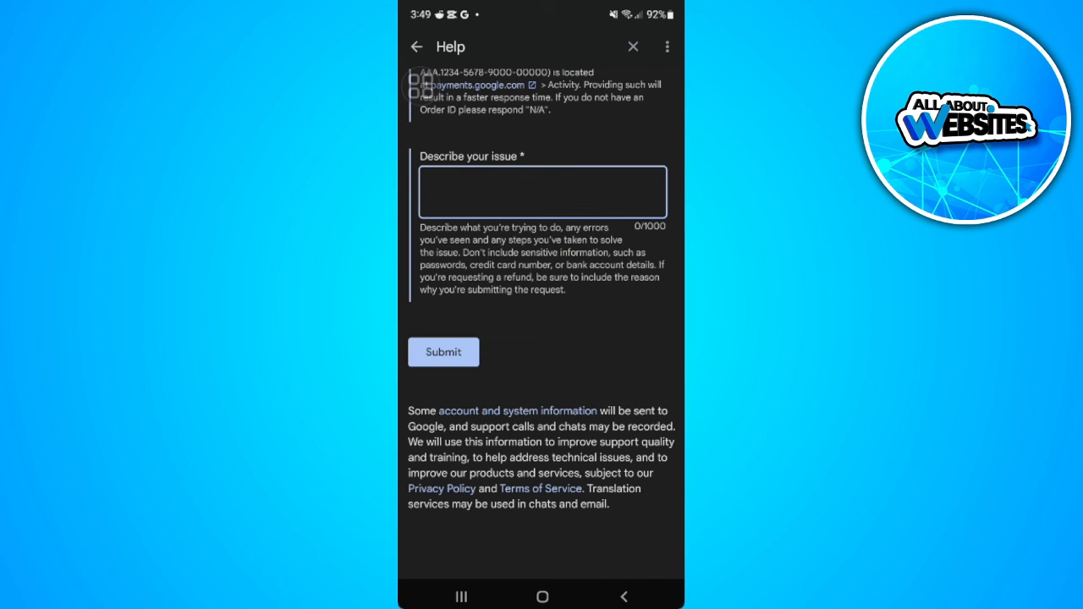
pyautogui.click(542, 192)
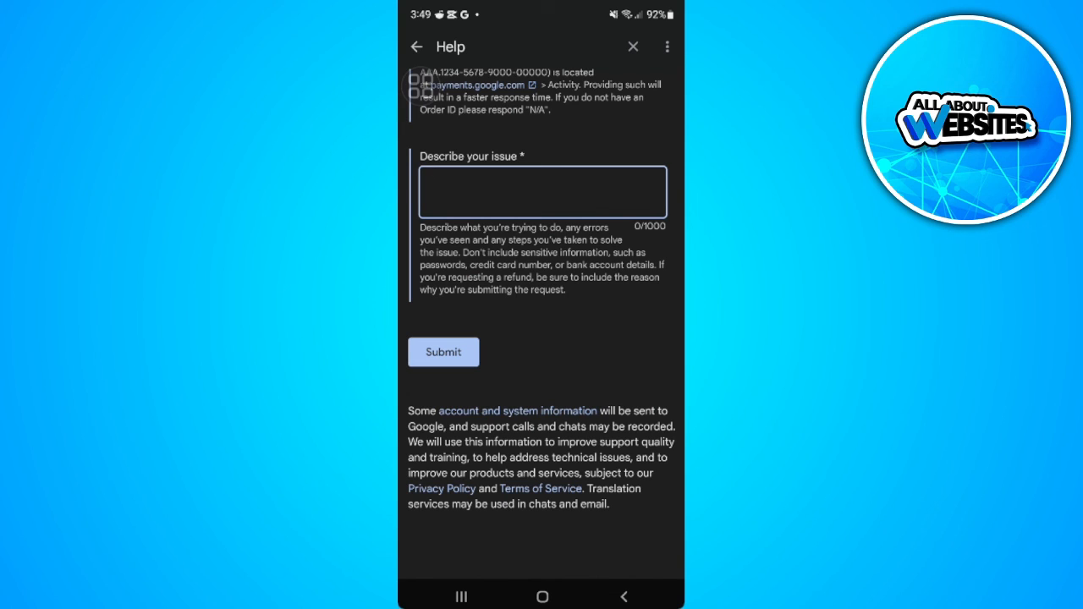
pyautogui.click(541, 192)
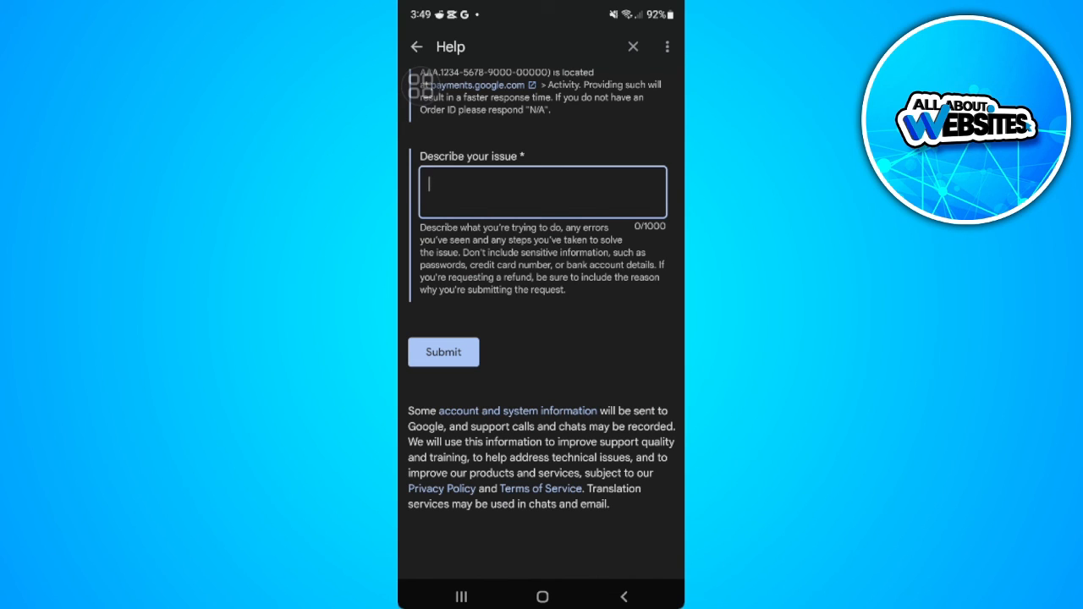